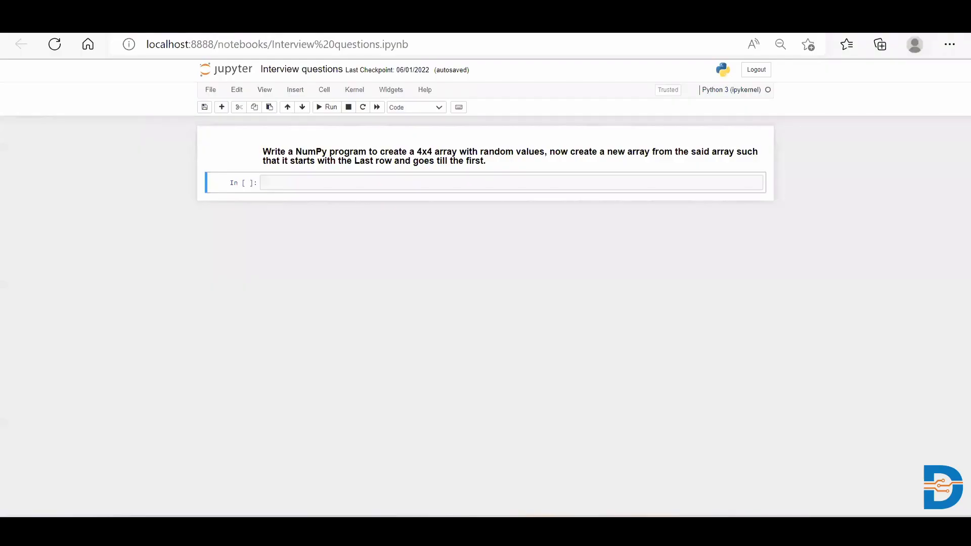
pyautogui.moveTo(804, 319)
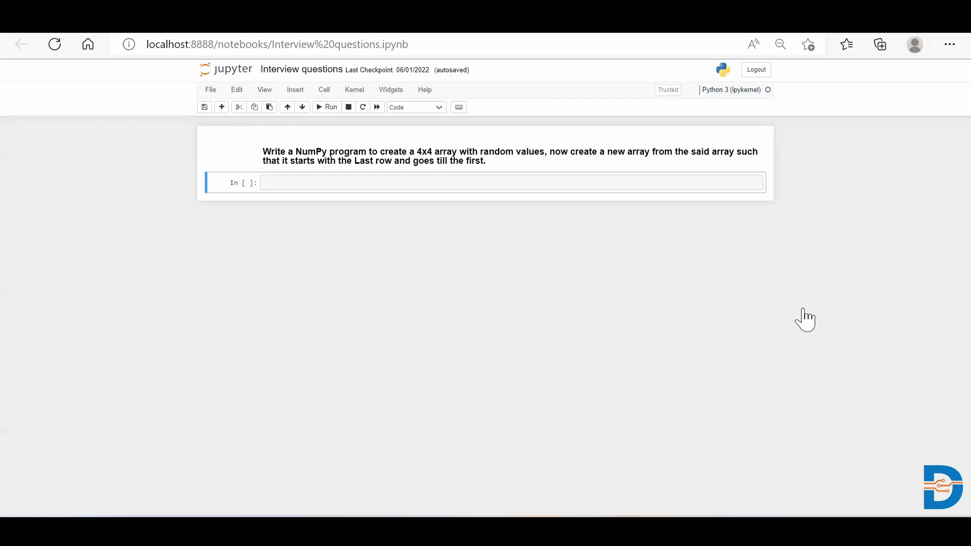
# Run 'import numpy as np' in the first cell and move into the empty cell below.
pyautogui.click(329, 182)
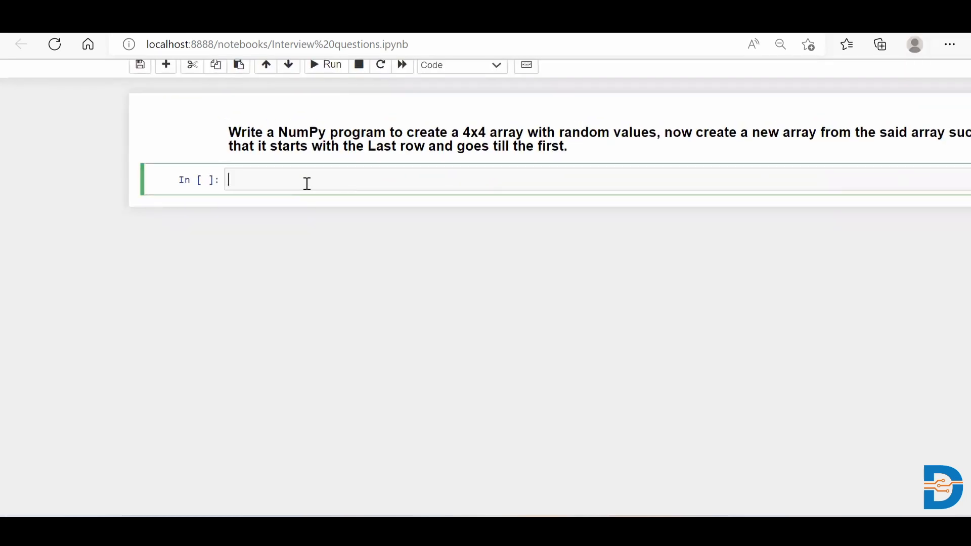
pyautogui.write('import n')
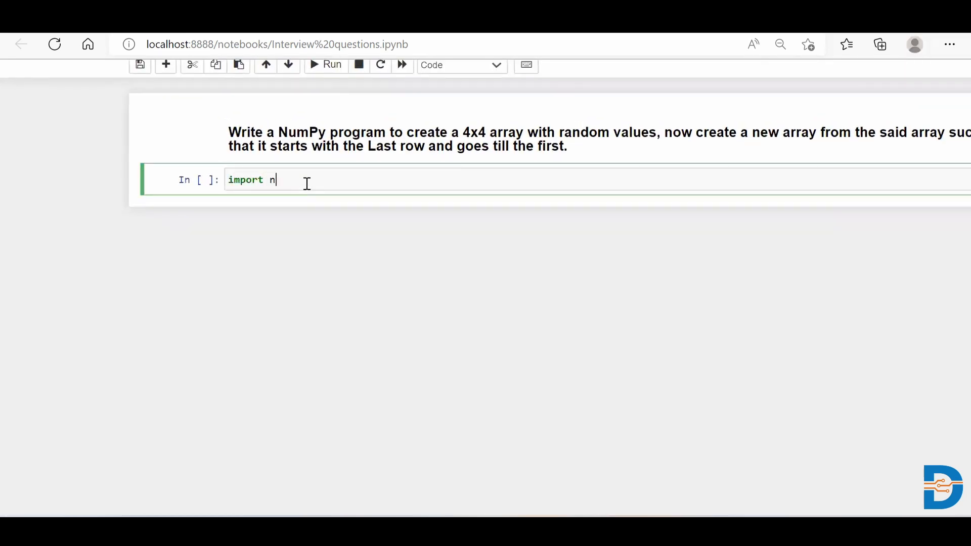
pyautogui.write('umpy as np')
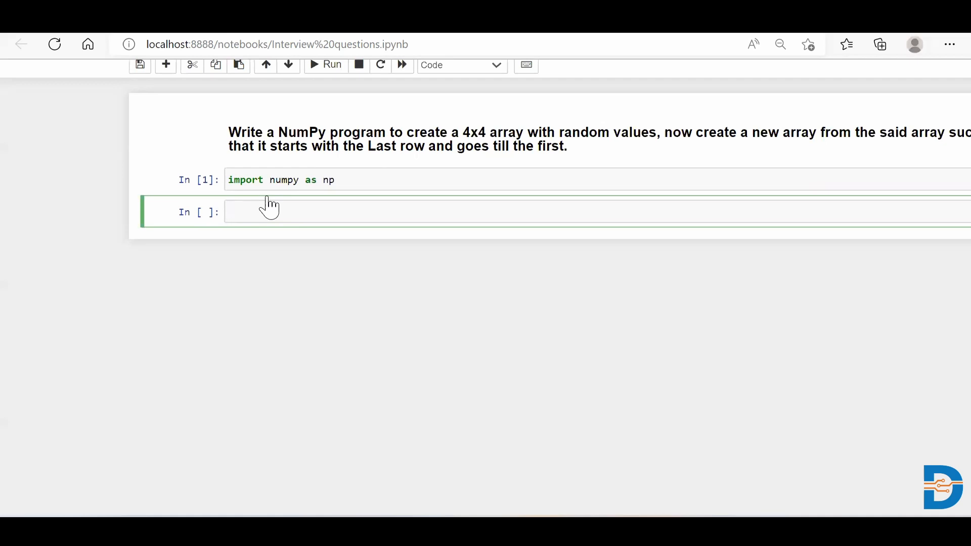
pyautogui.click(279, 212)
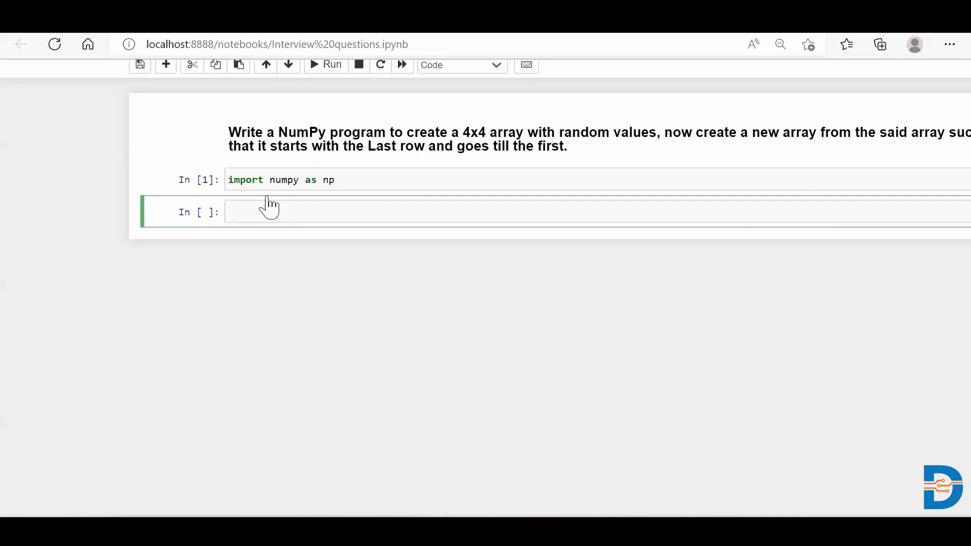
pyautogui.moveTo(268, 319)
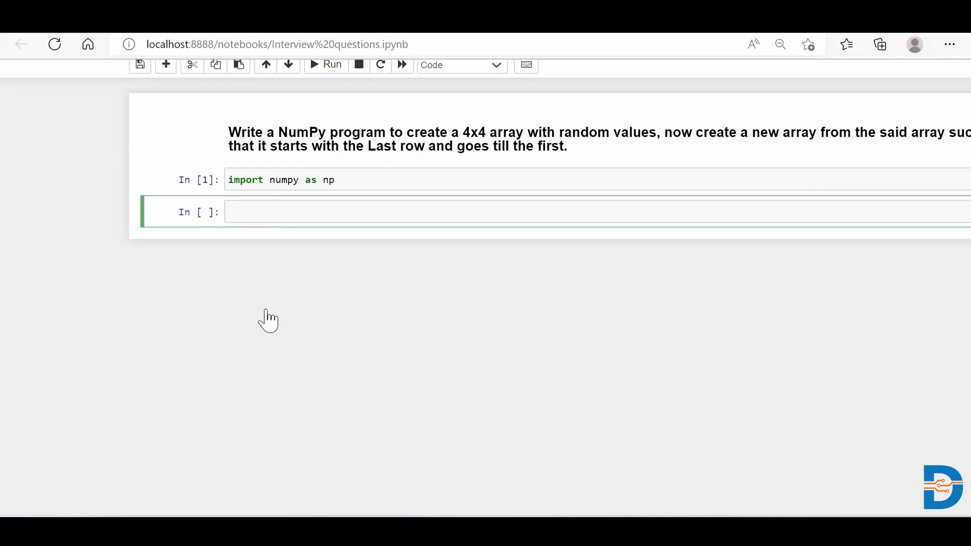
# Define my_arr = np.arange(16) holding the numbers 0 through 15.
pyautogui.write('np.aran')
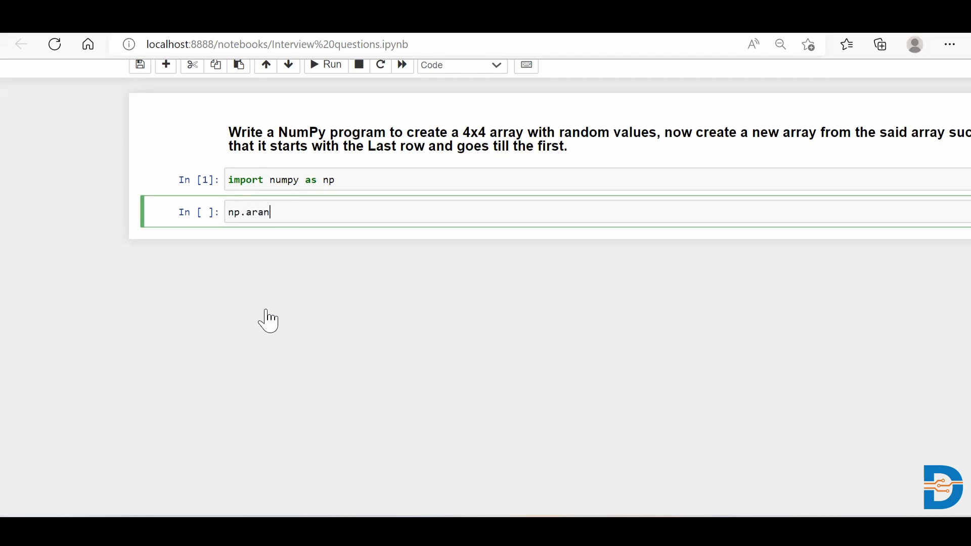
pyautogui.write('ge()')
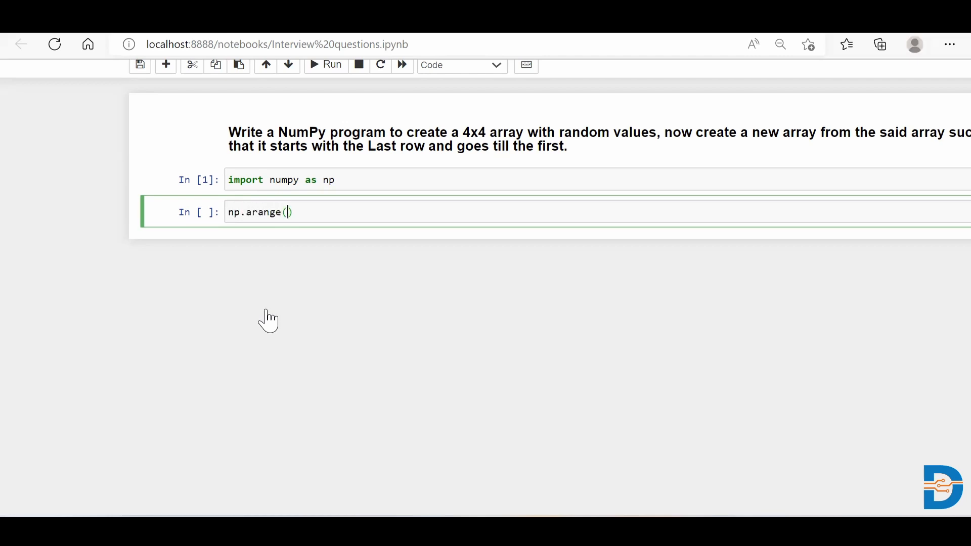
pyautogui.write('1')
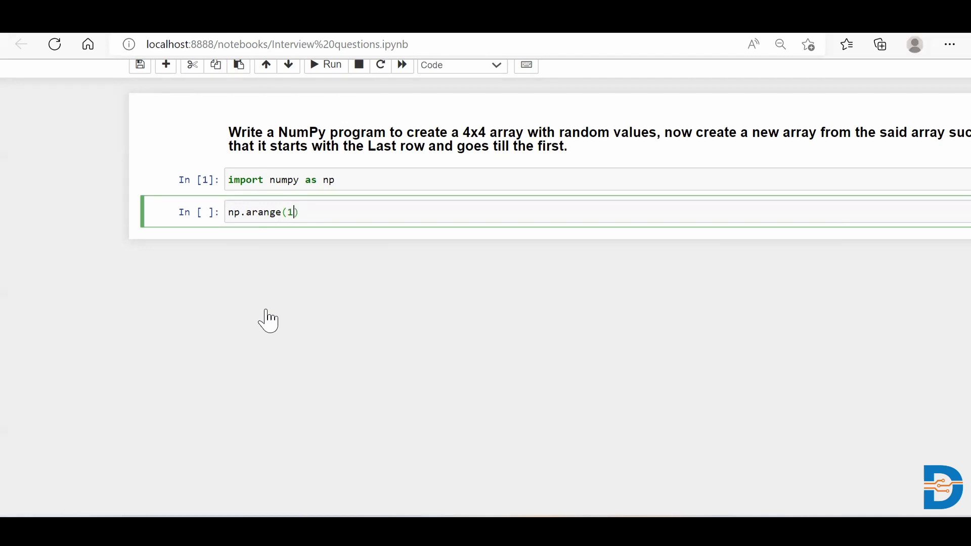
pyautogui.write('6')
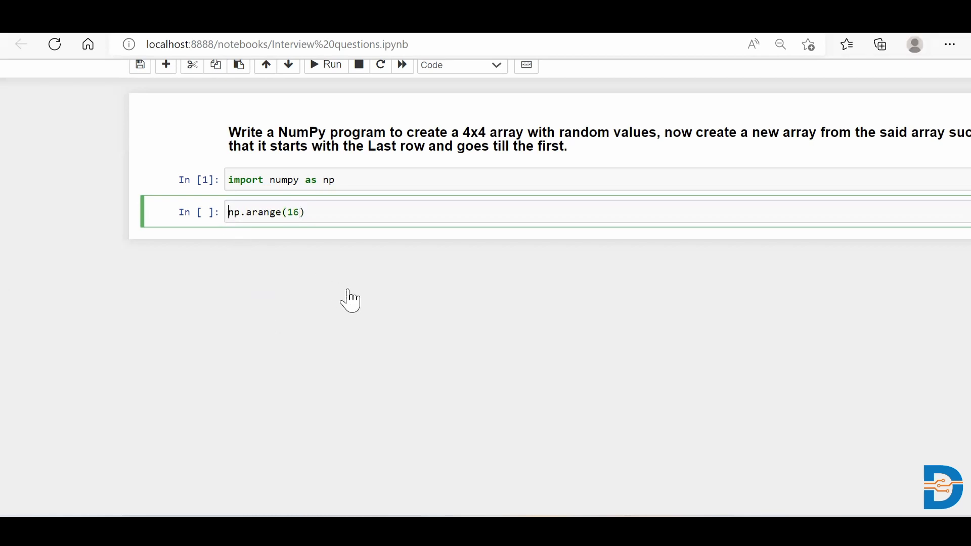
# Display my_arr, then check len(my_arr) returns 16.
pyautogui.write('my_arr =')
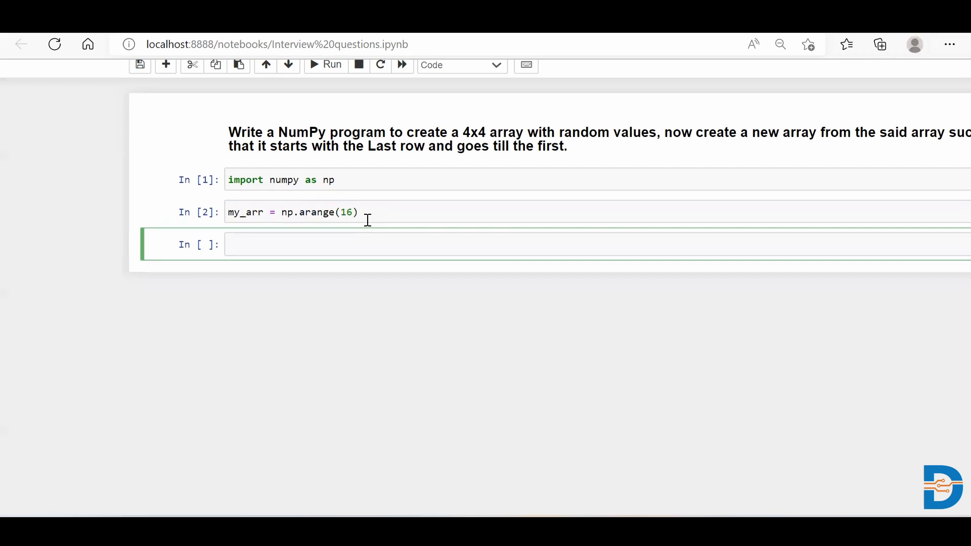
pyautogui.write('mY')
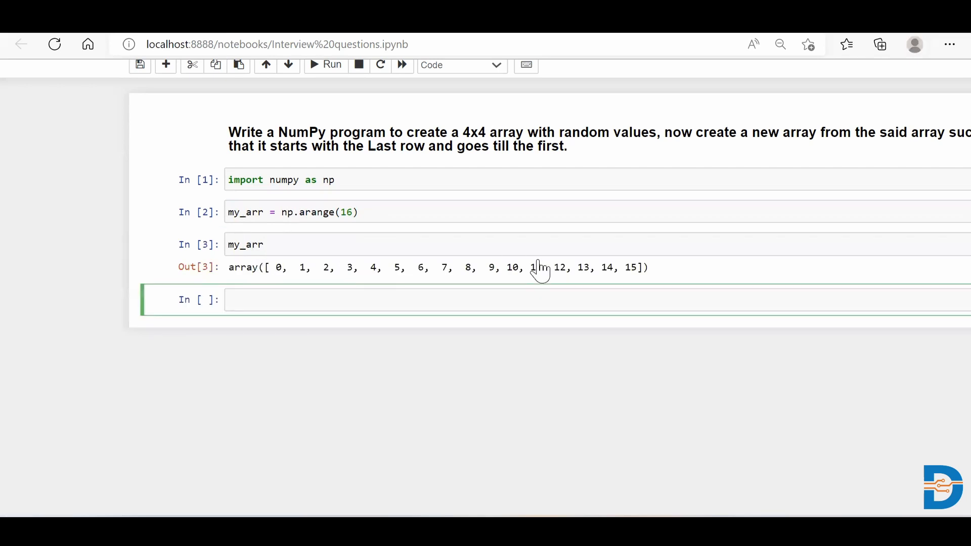
pyautogui.moveTo(712, 268)
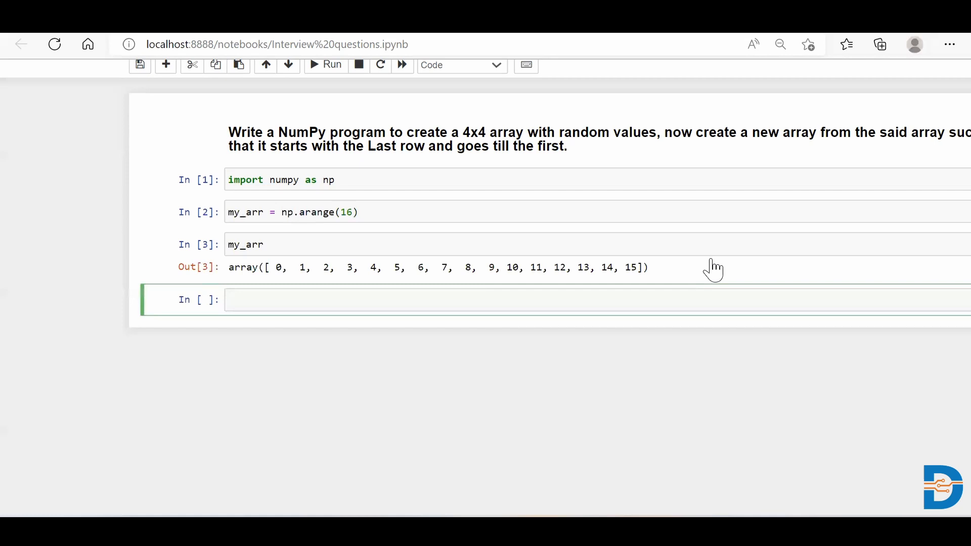
pyautogui.moveTo(227, 251)
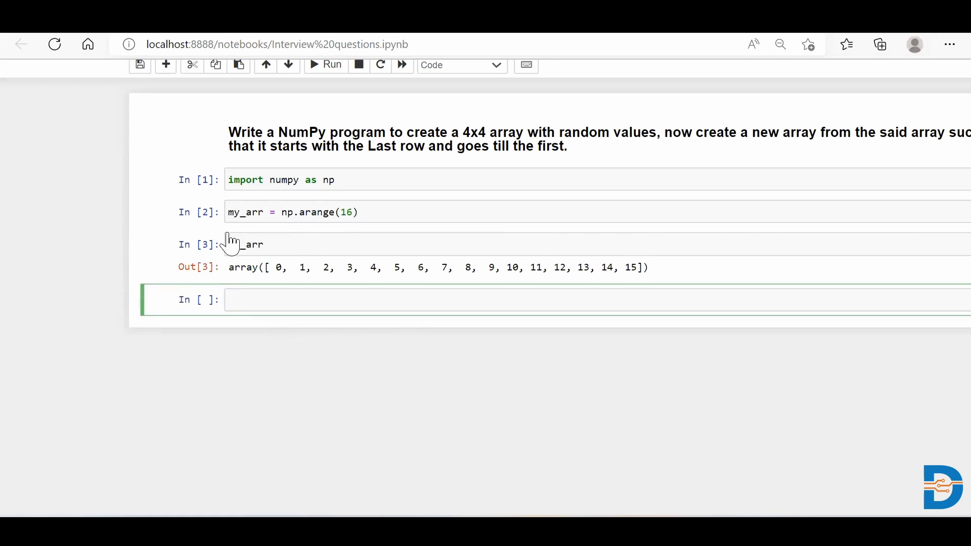
pyautogui.write('len(')
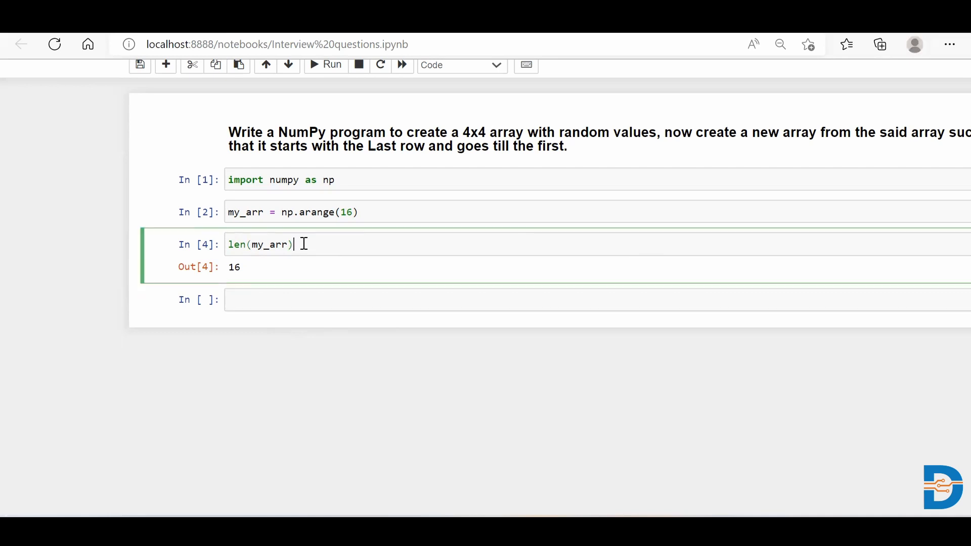
# Rewrite the cell as my_arr.reshape(4,4) and run it to see the 4x4 array.
pyautogui.press('Backspace')
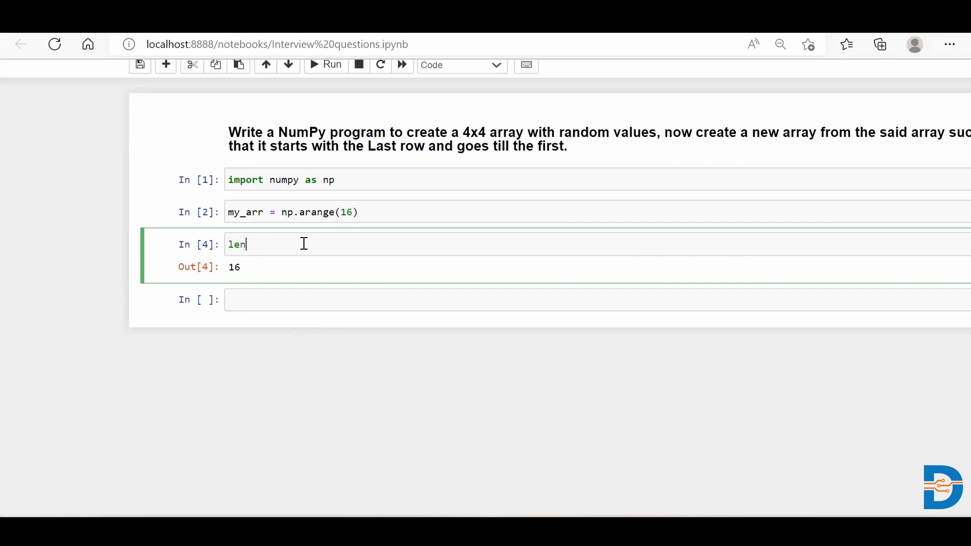
pyautogui.write('my_arr.')
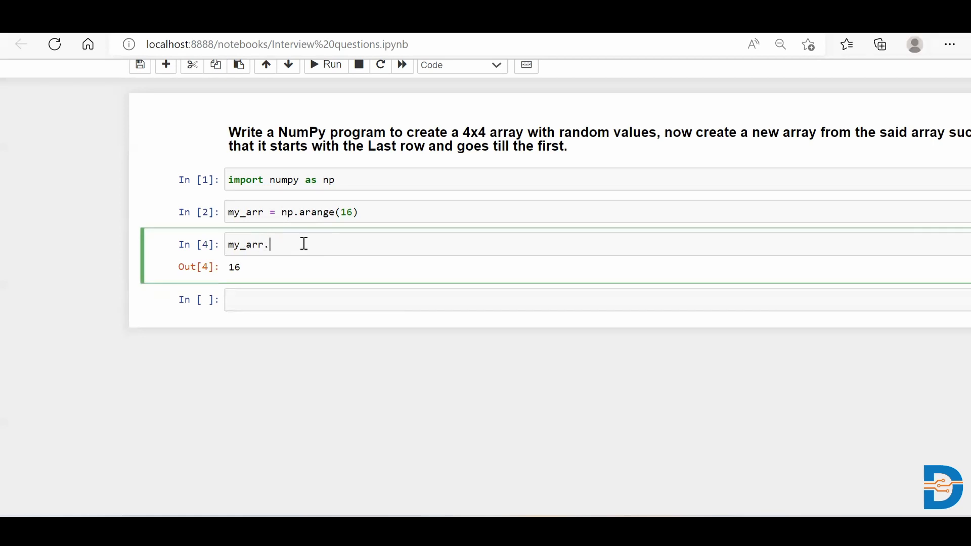
pyautogui.write('reshape')
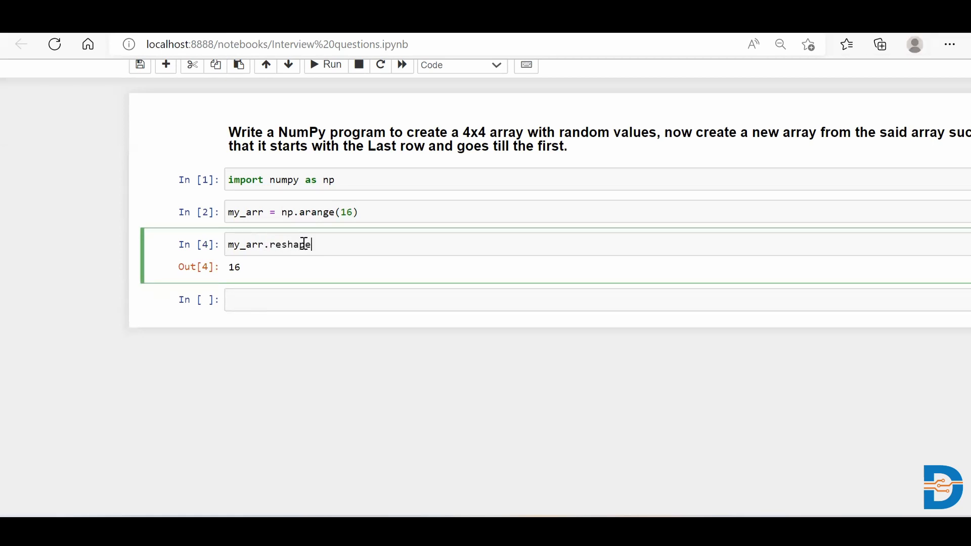
pyautogui.write('()')
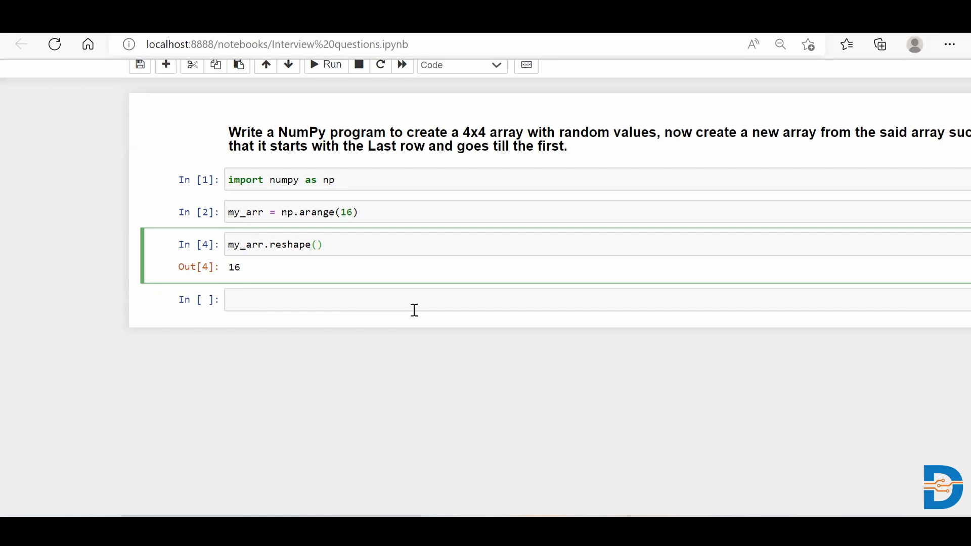
pyautogui.click(316, 244)
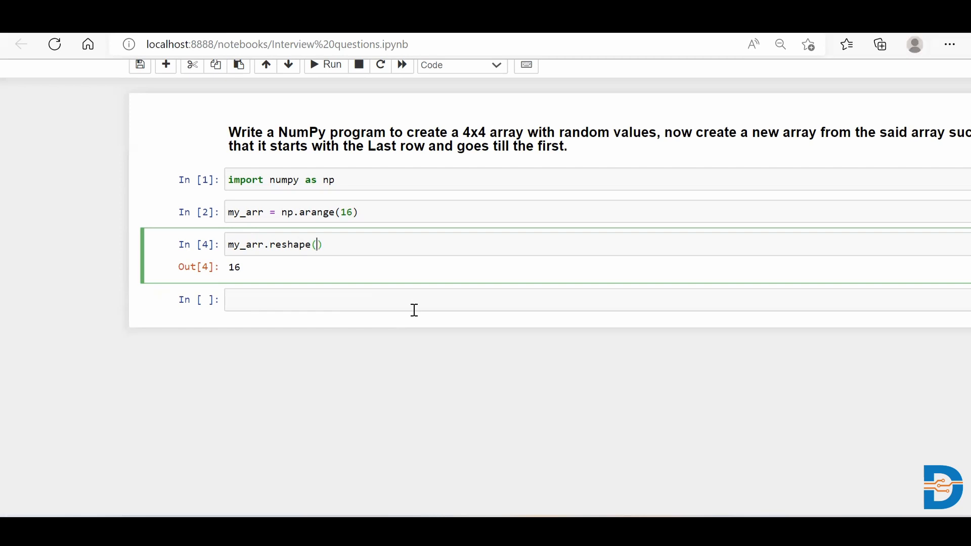
pyautogui.write('4,4')
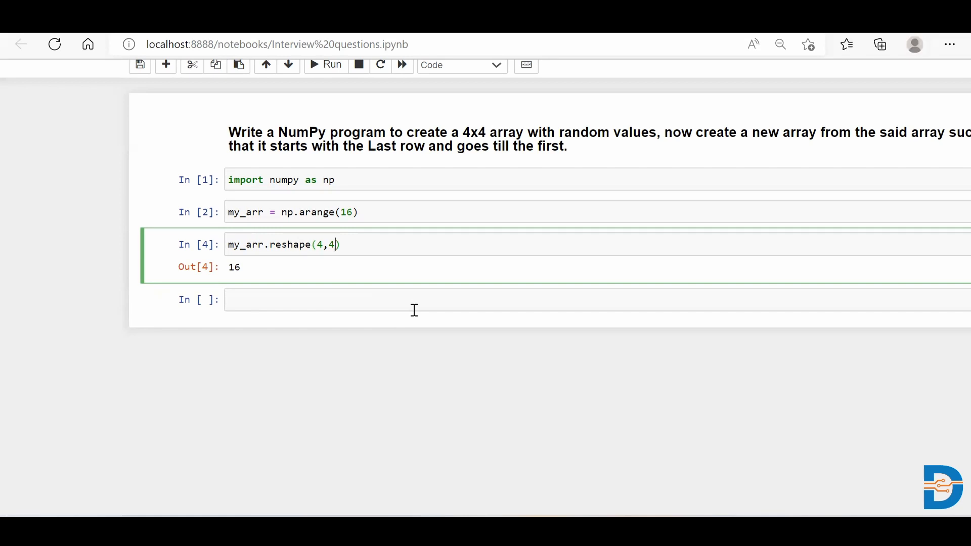
pyautogui.click(326, 65)
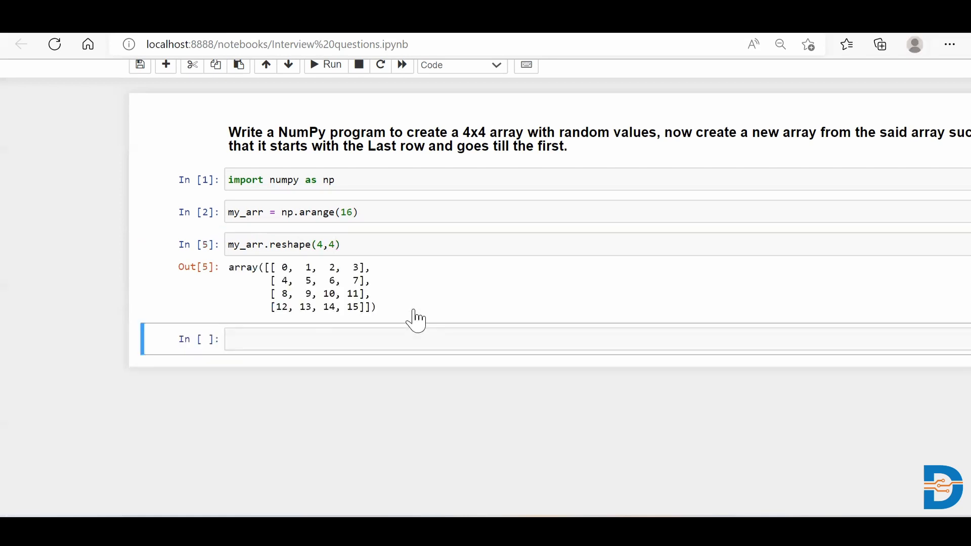
pyautogui.moveTo(337, 267)
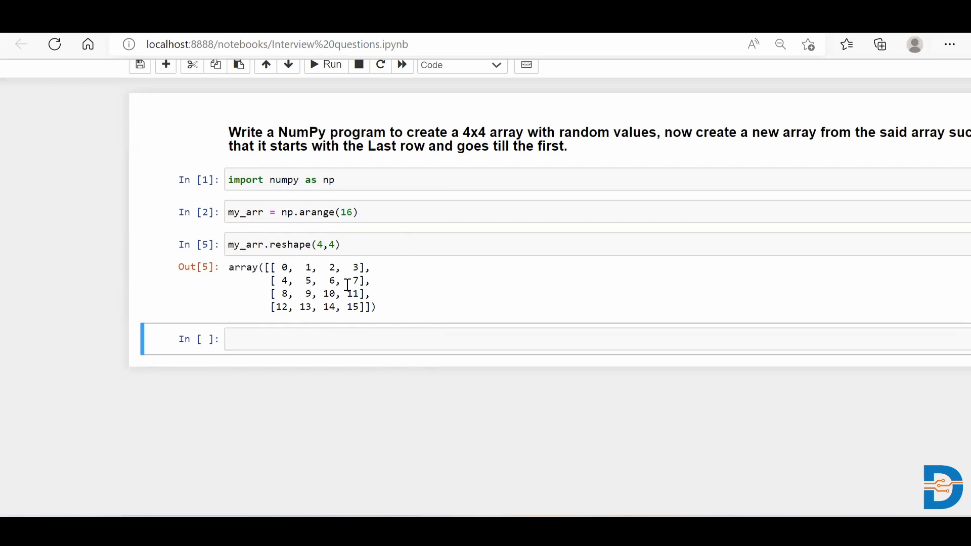
pyautogui.moveTo(366, 328)
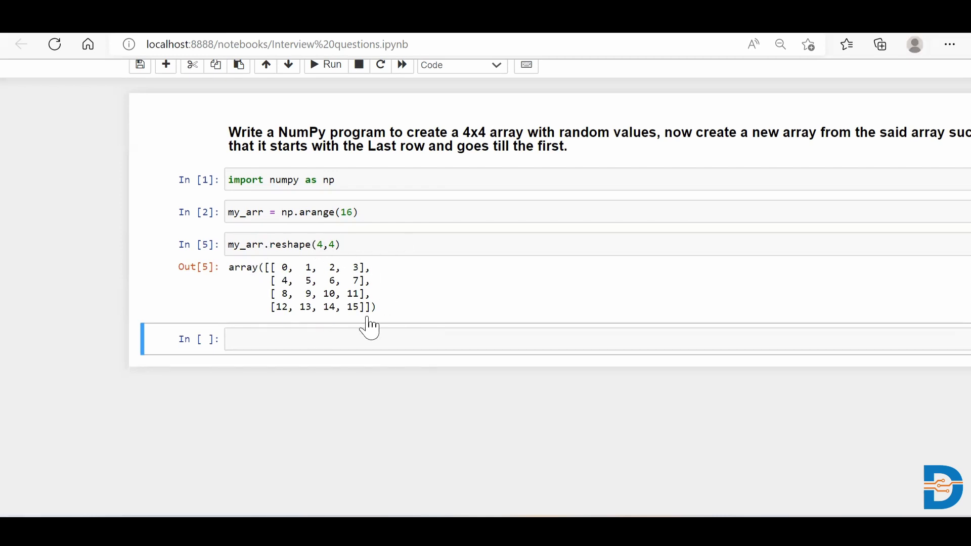
# Change the line to my_arr = my_arr.reshape(4,4) so the 4x4 result is stored.
pyautogui.click(290, 243)
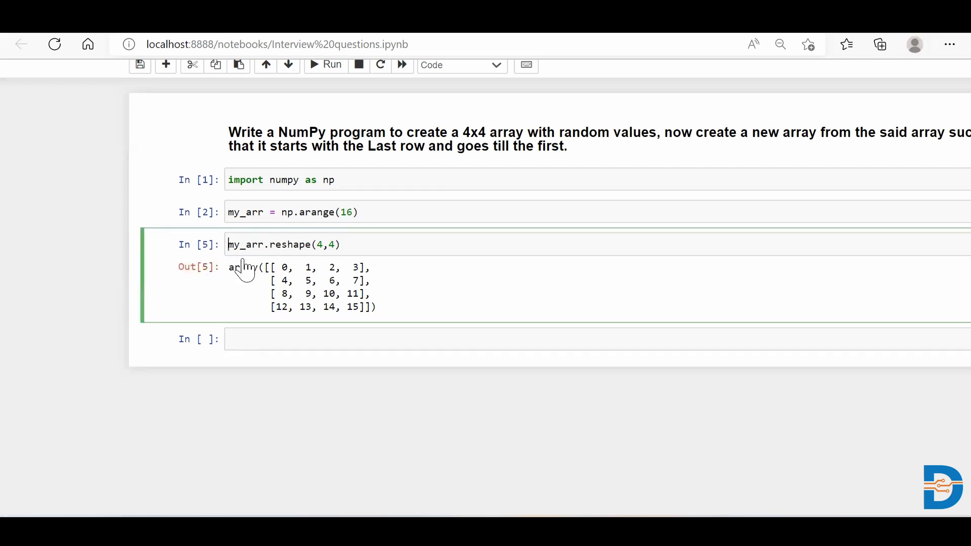
pyautogui.write('my_arr =')
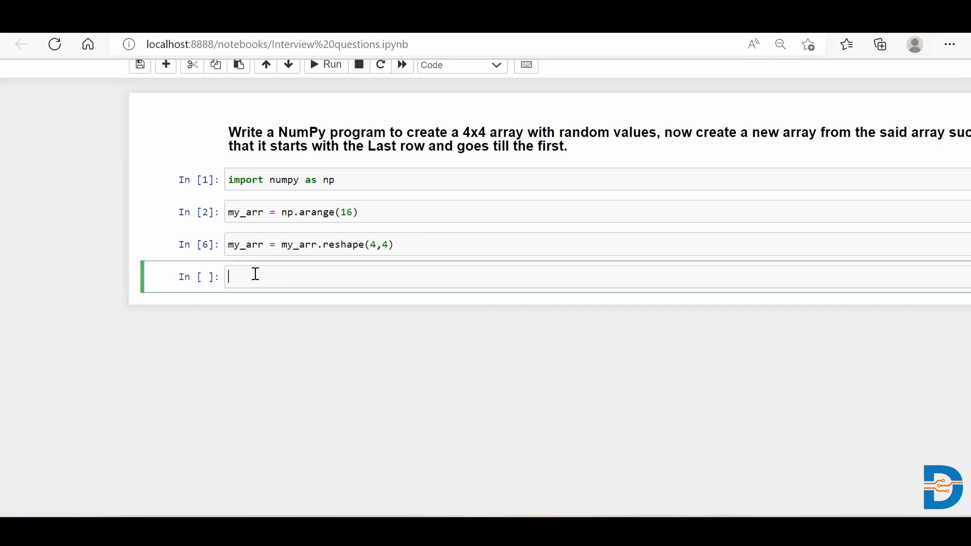
# Display my_arr, showing the 4x4 grid of 0 through 15.
pyautogui.write('my_arr')
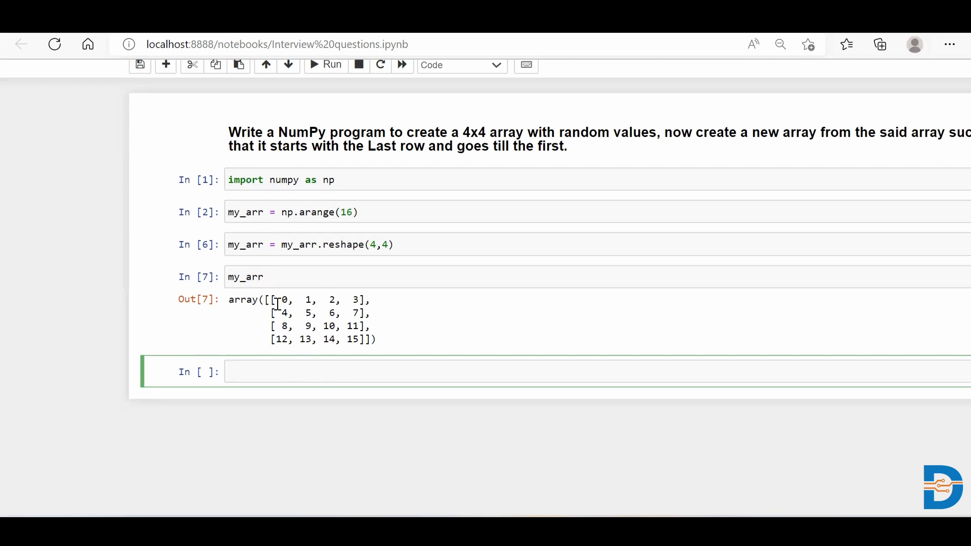
pyautogui.moveTo(246, 279)
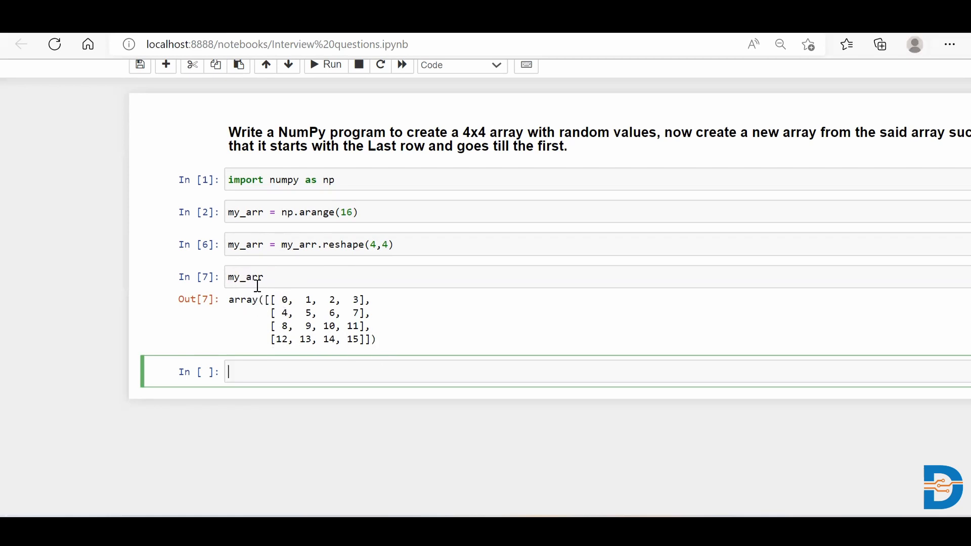
pyautogui.moveTo(269, 330)
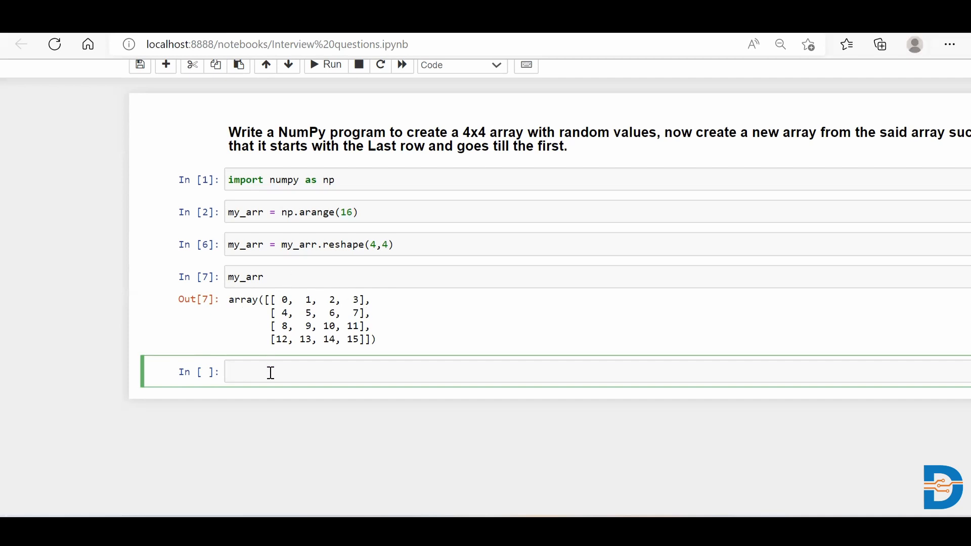
# Define new_arr = my_arr[::-1] to reverse the rows, starting with 12, 13, 14, 15.
pyautogui.write('new_')
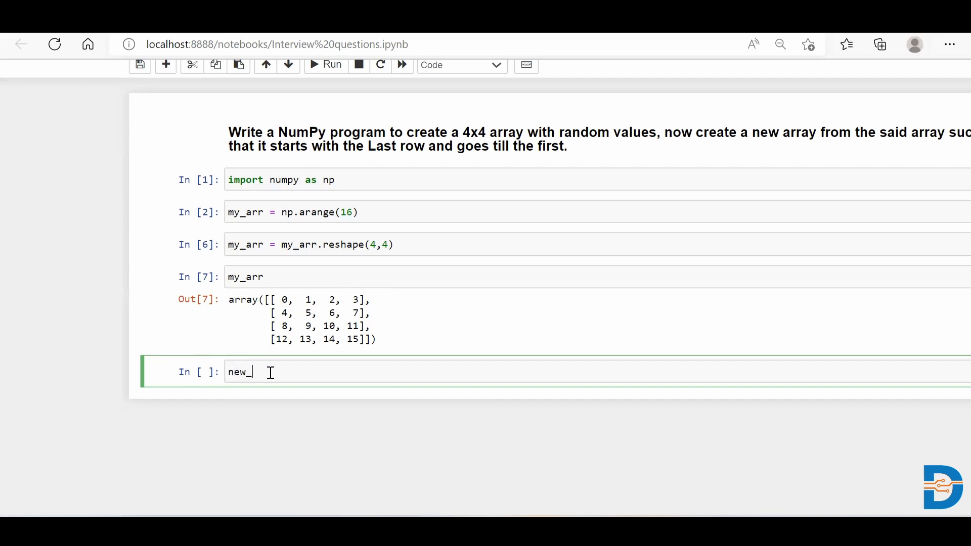
pyautogui.write('arr')
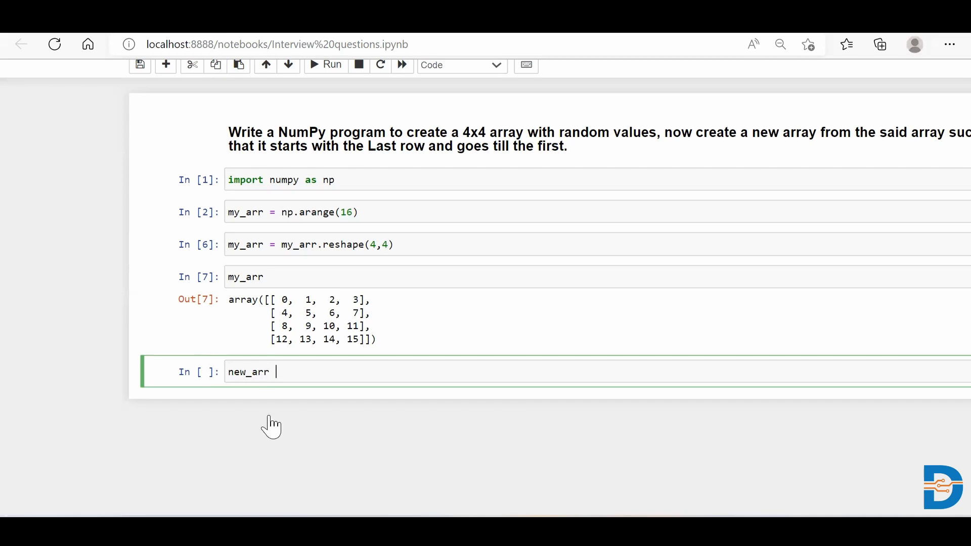
pyautogui.write('= my')
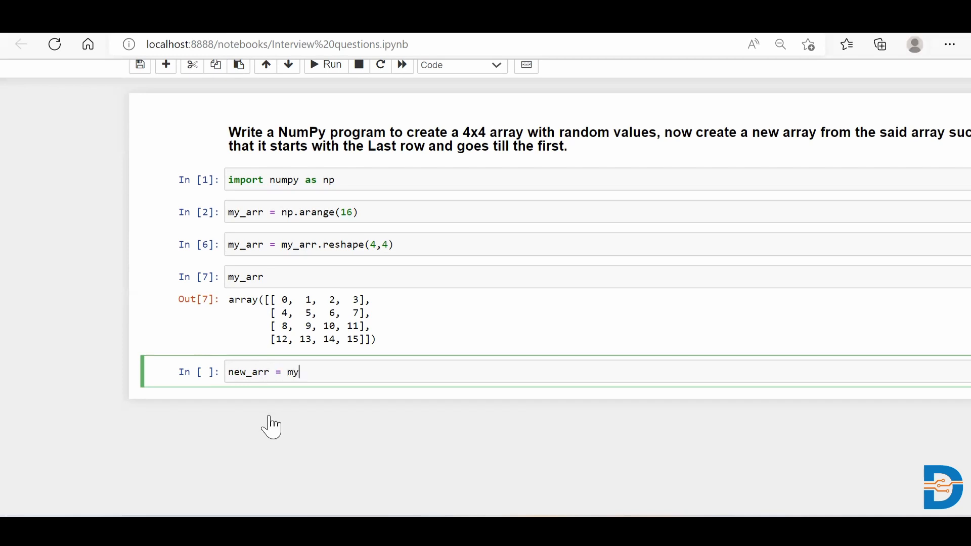
pyautogui.write('_arr')
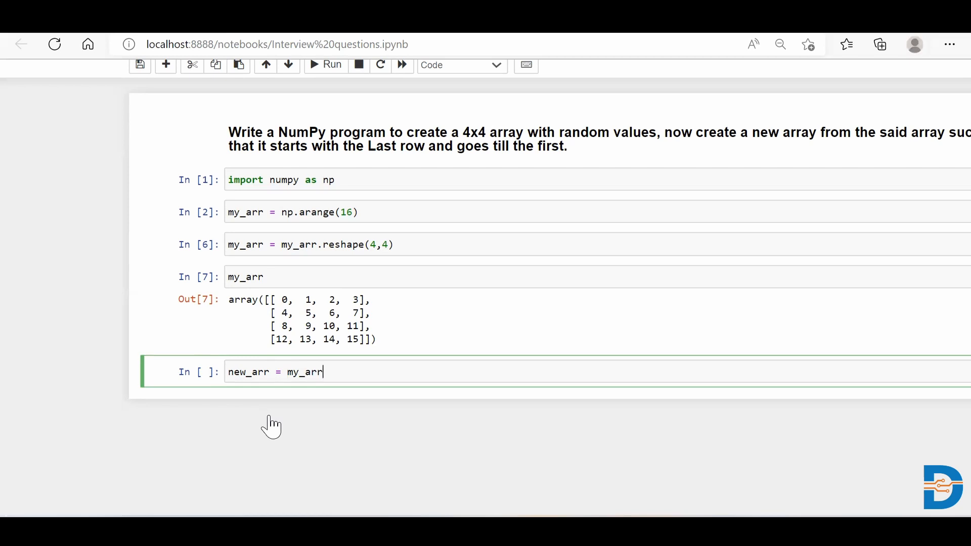
pyautogui.write('[]')
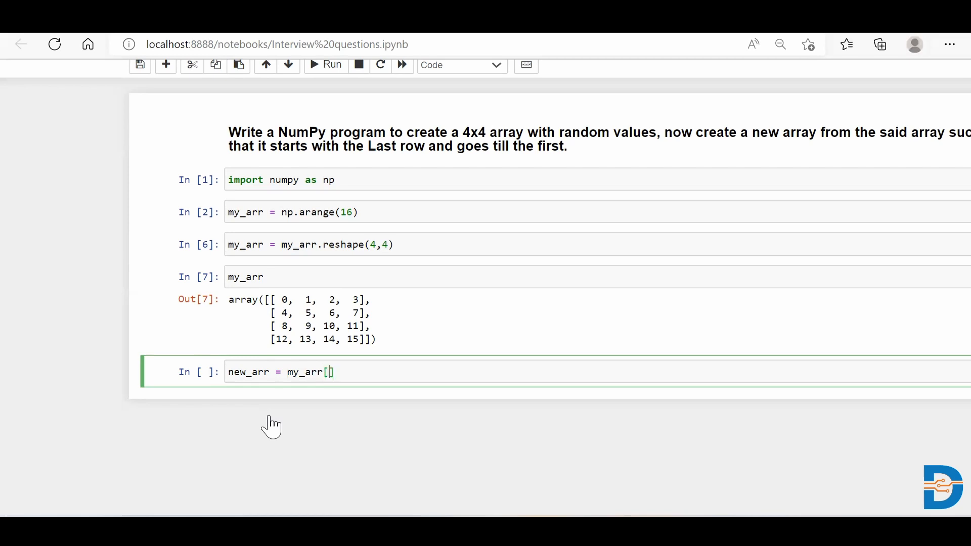
pyautogui.write(':')
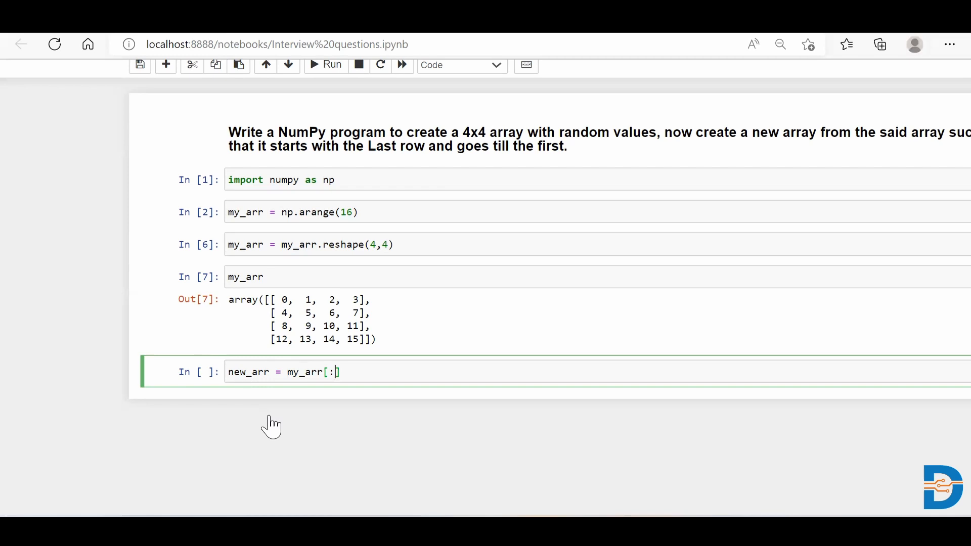
pyautogui.write(':')
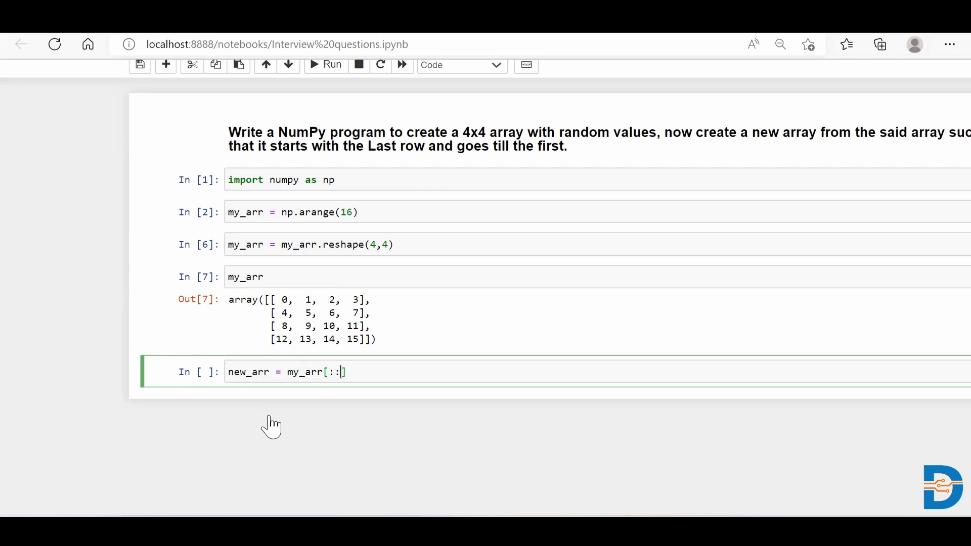
pyautogui.write('-1')
pyautogui.write('new_arr')
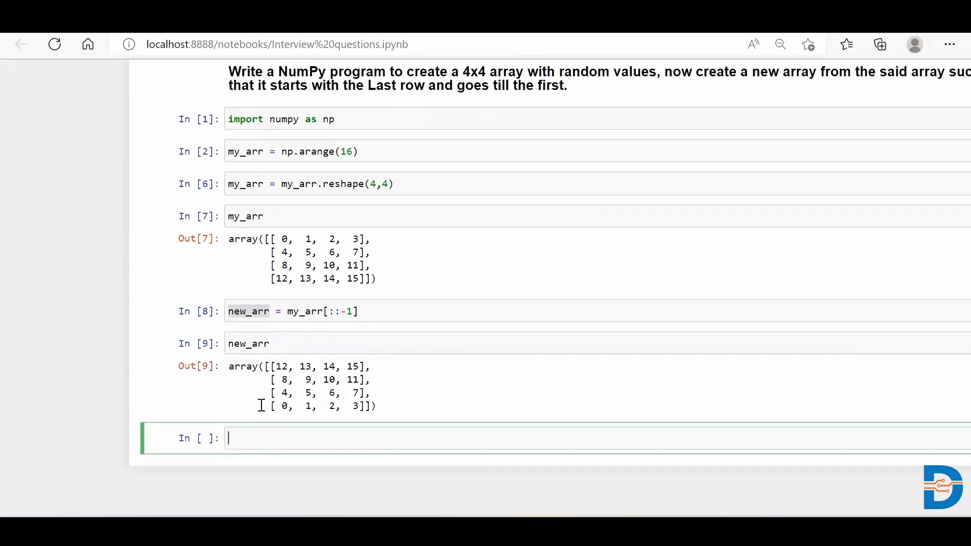
pyautogui.moveTo(489, 304)
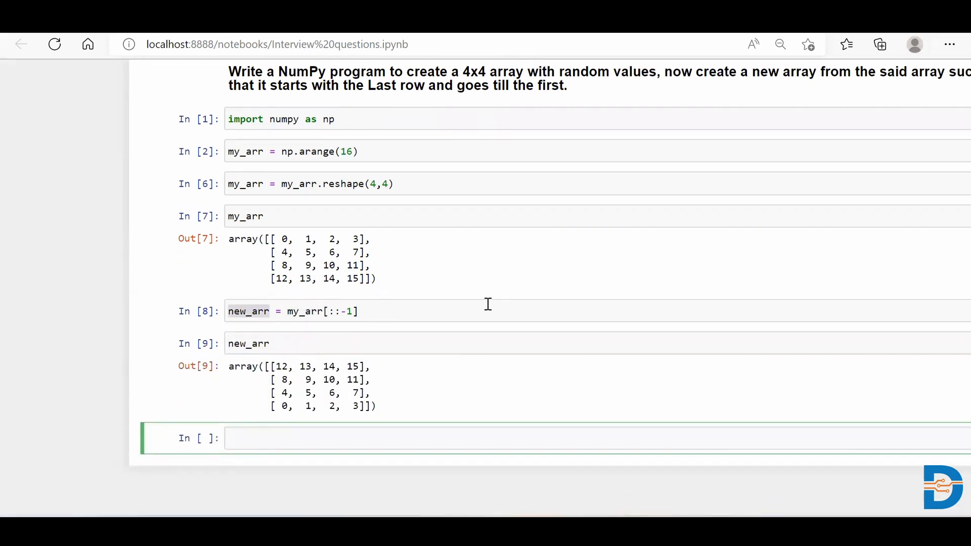